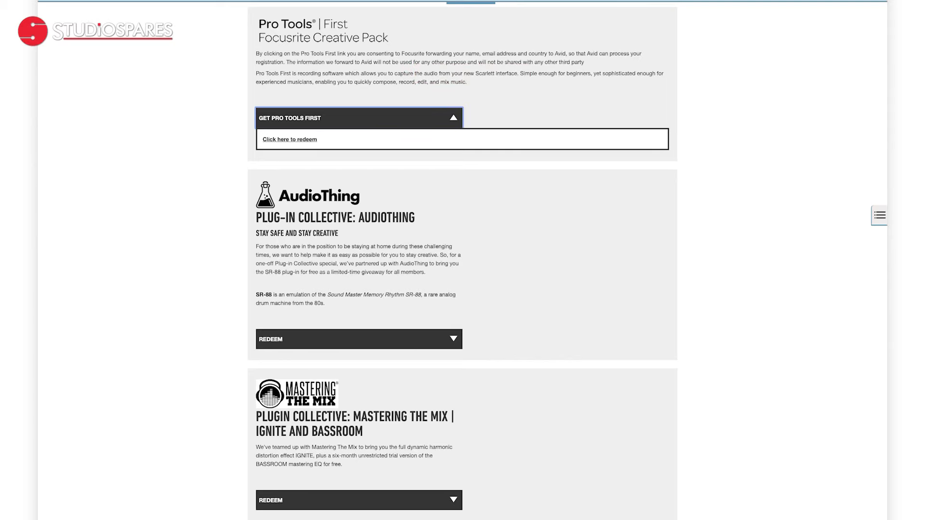
- Redeem the Pro Tools First offer from the Focusrite Creative Pack page
click(289, 139)
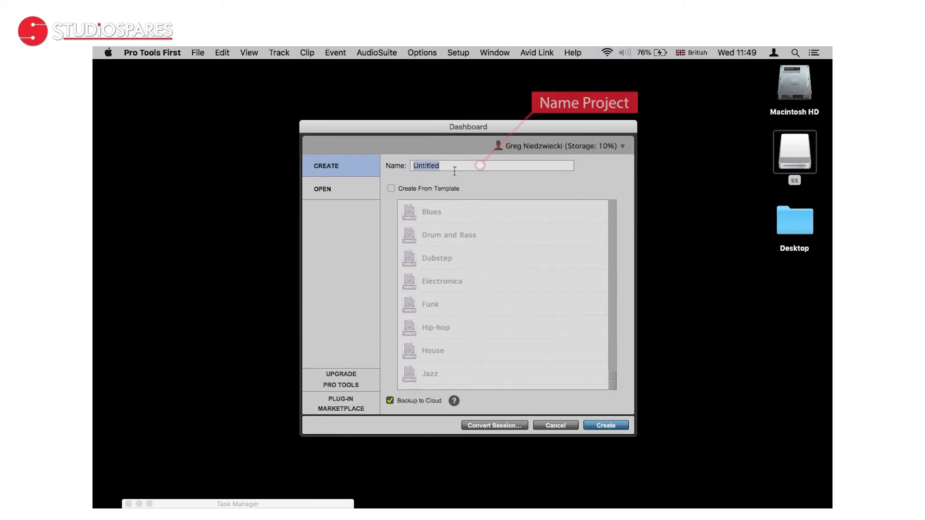
- Create a new blank Pro Tools First project named 'SC'
text(SC)
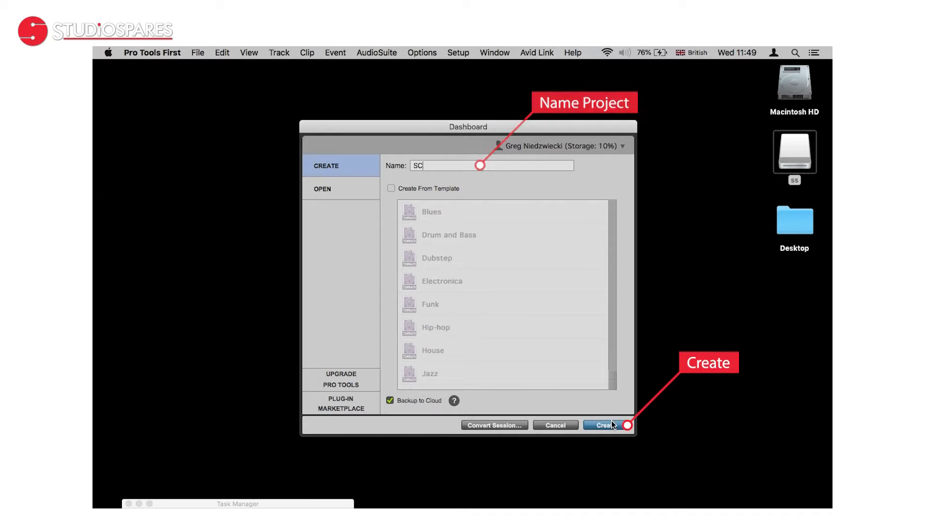
click(603, 426)
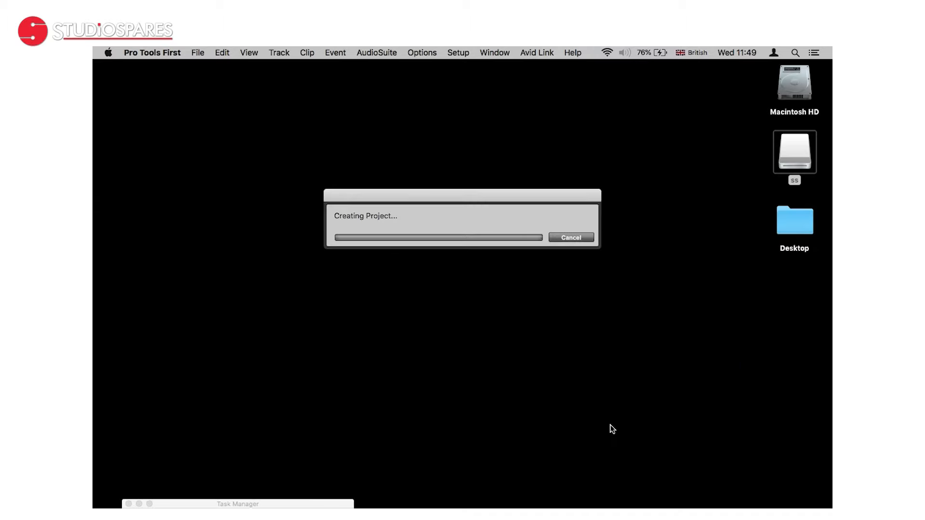
click(458, 53)
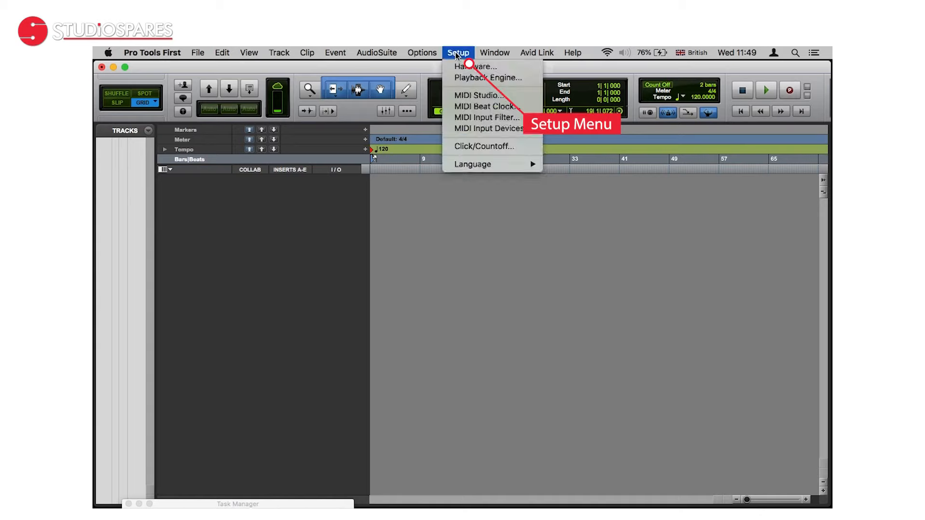
- Review the Playback Engine: Saffire 6USB, Out 1-2 output, optimized for recording
click(487, 77)
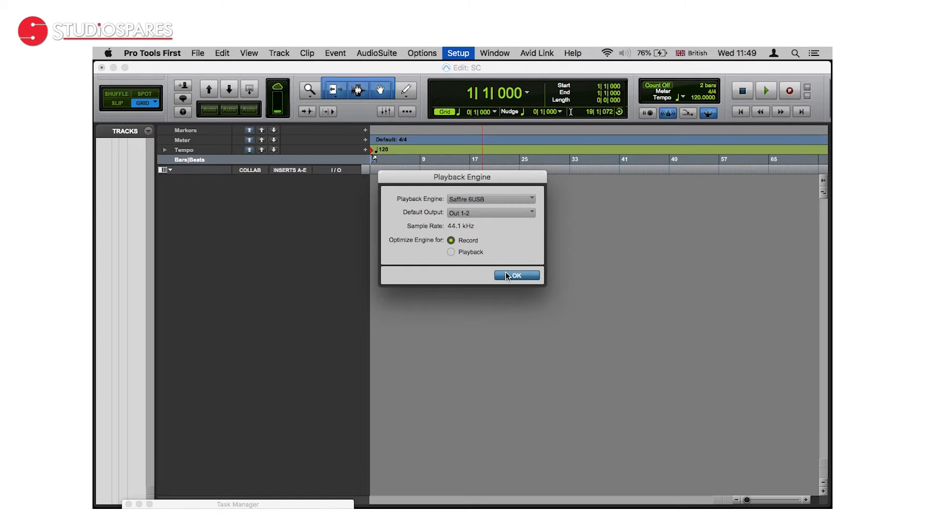
- Accept the engine settings and add one mono audio track, Audio 1
click(279, 53)
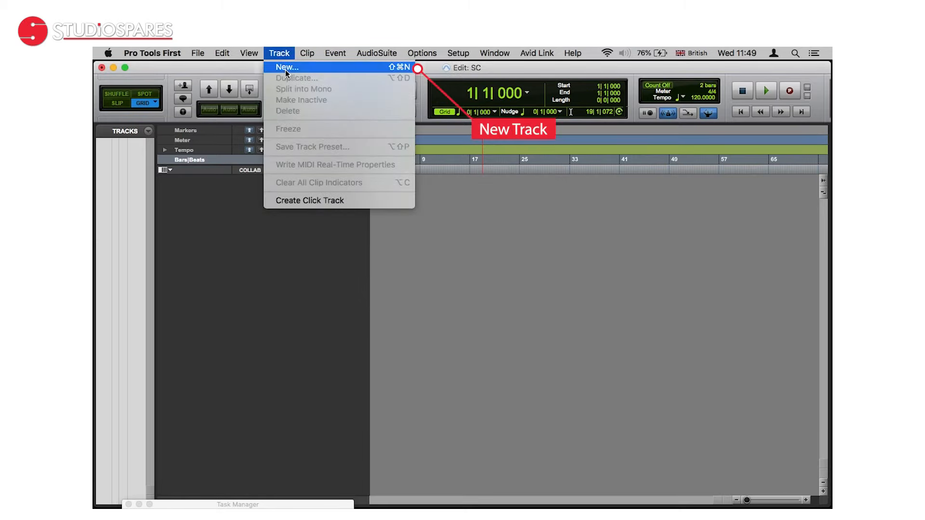
click(287, 67)
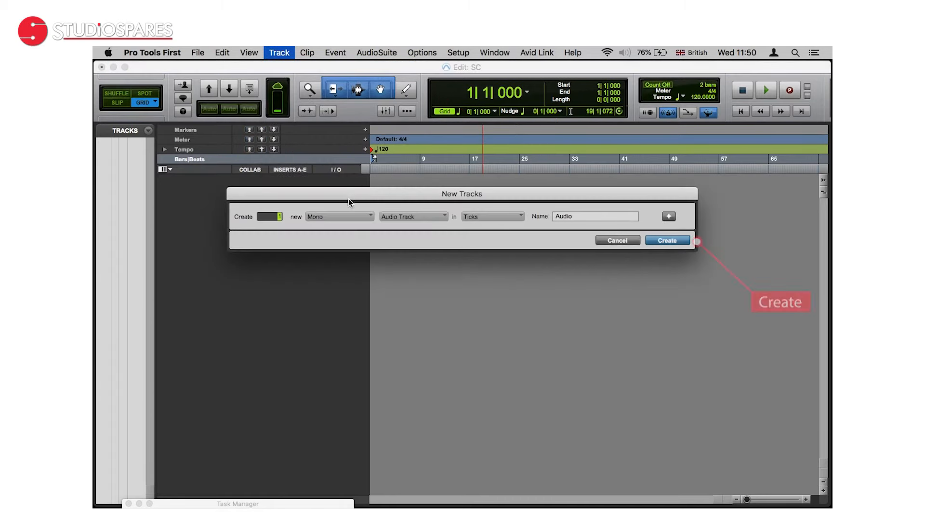
click(665, 240)
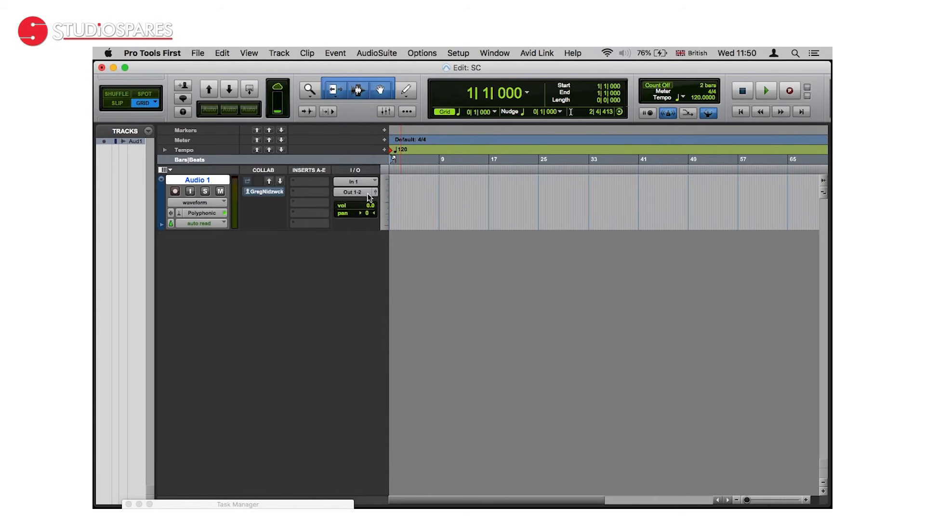
- Arm Audio 1, record a fresh clip Audio 1_01-01, then stop inside the clip
click(175, 192)
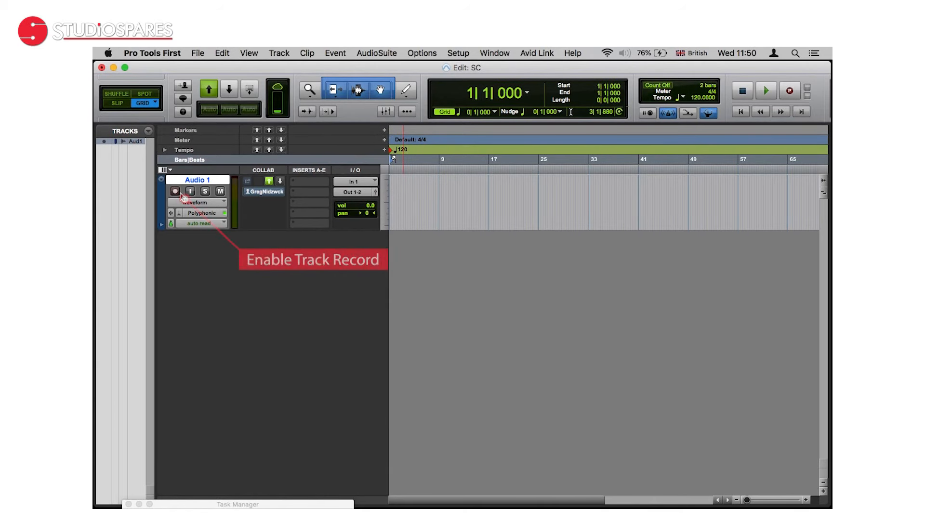
click(175, 190)
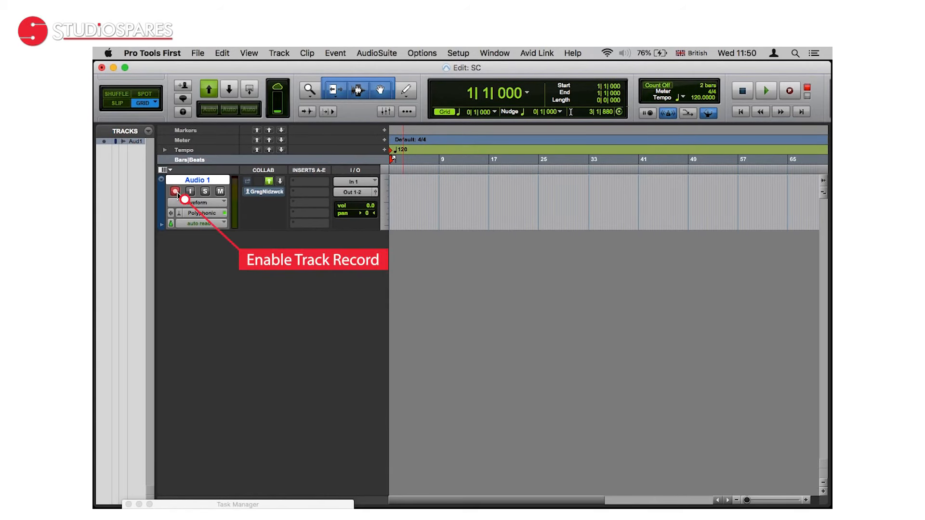
click(175, 192)
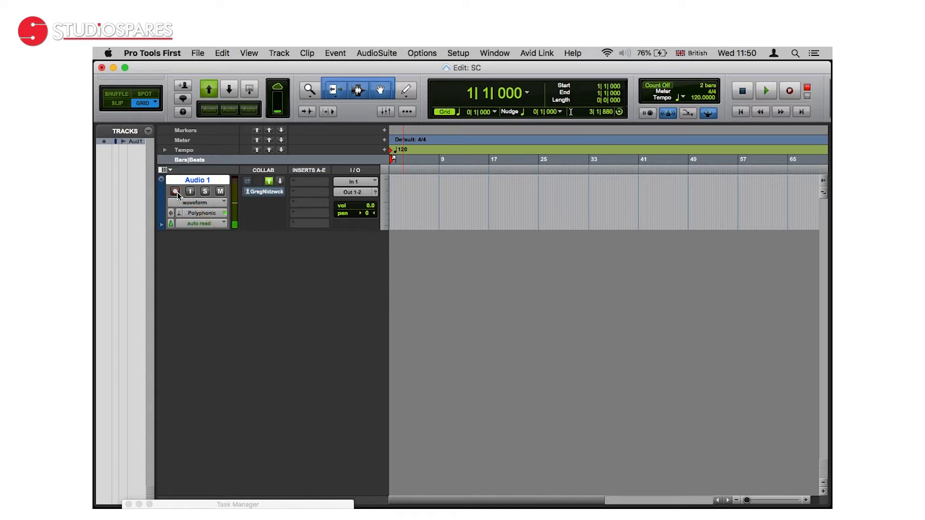
click(765, 90)
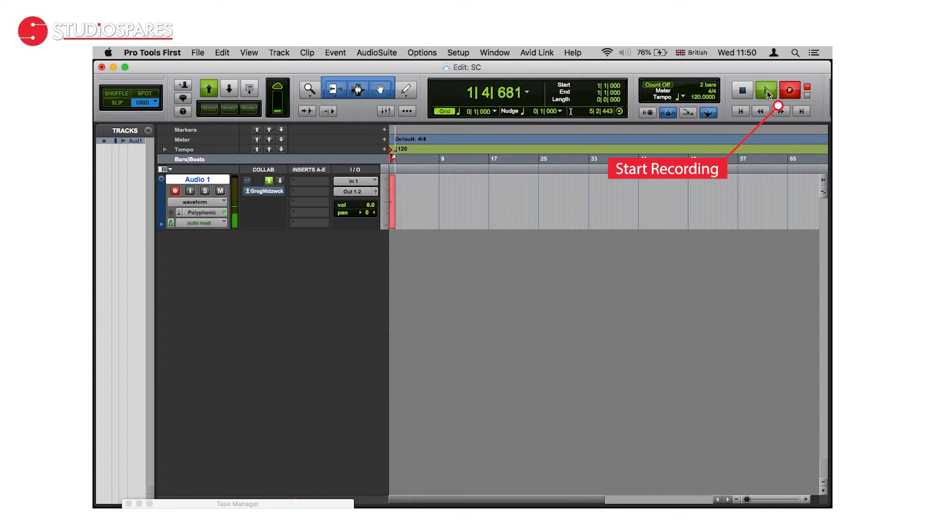
click(767, 89)
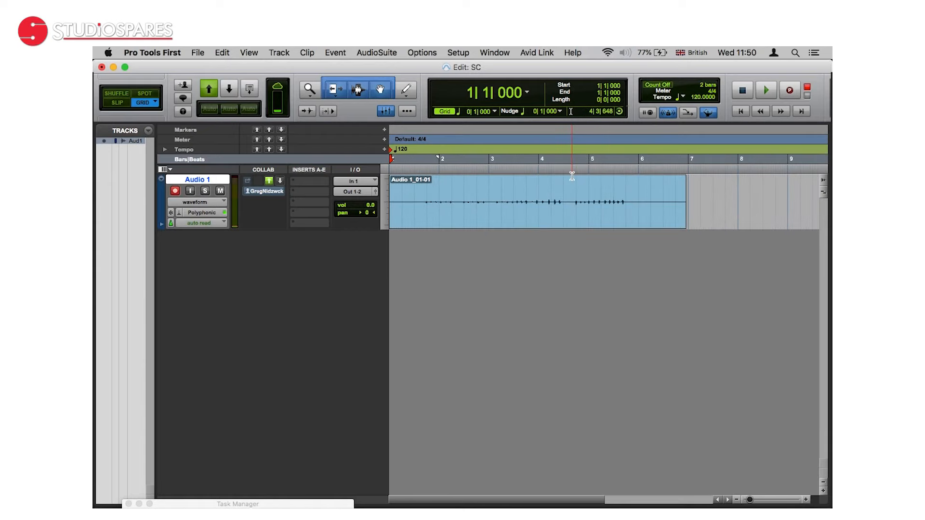
click(573, 159)
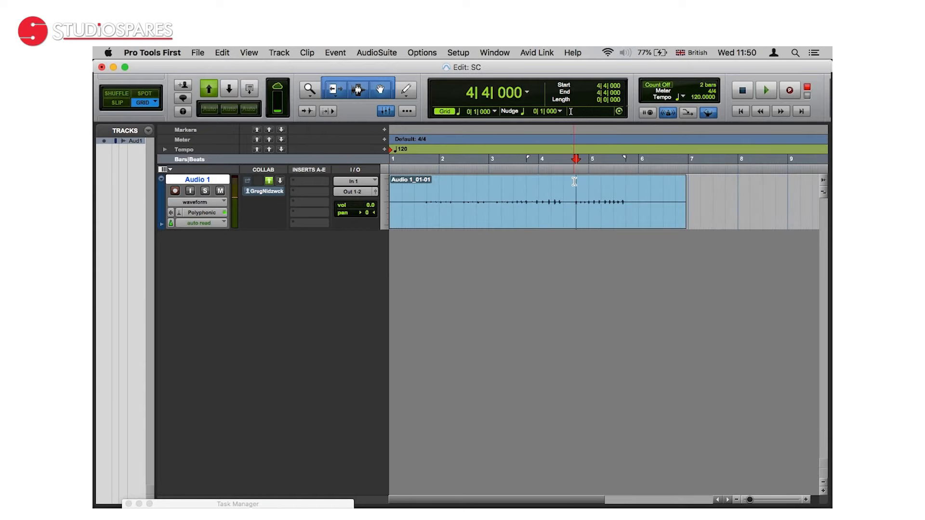